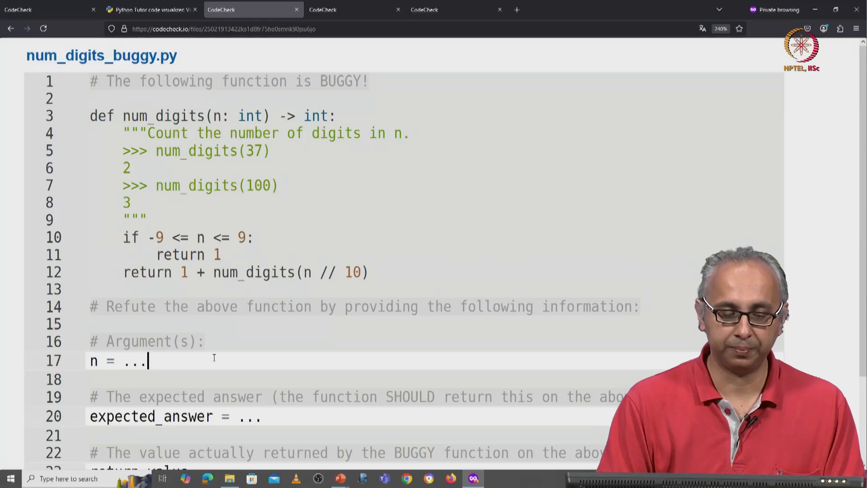
Step: Enter -91 as the refutation argument n and highlight the recursive expression on line 12
type("-")
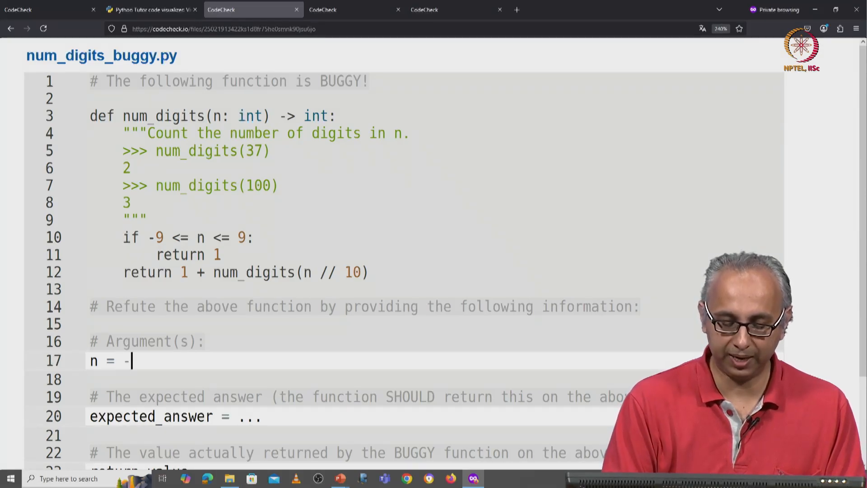
type("91")
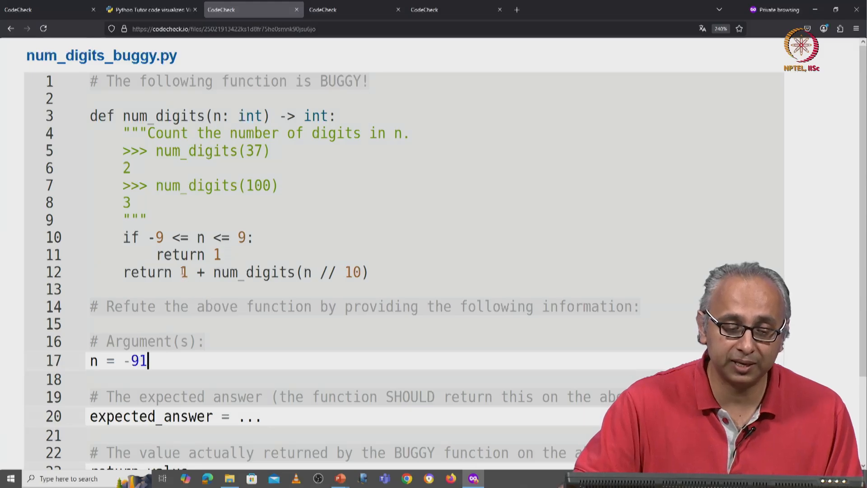
left_click_drag(180, 272, 369, 272)
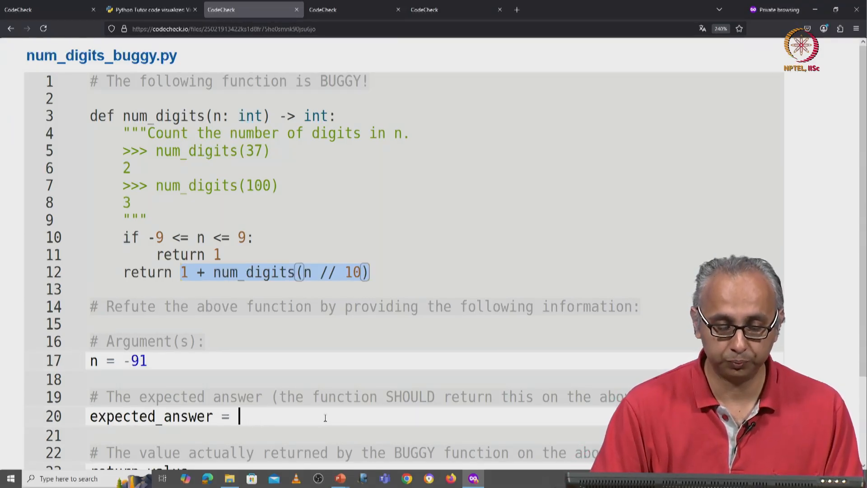
Step: Enter 2 for expected_answer and 2 for return_value in the refutation form
type("2")
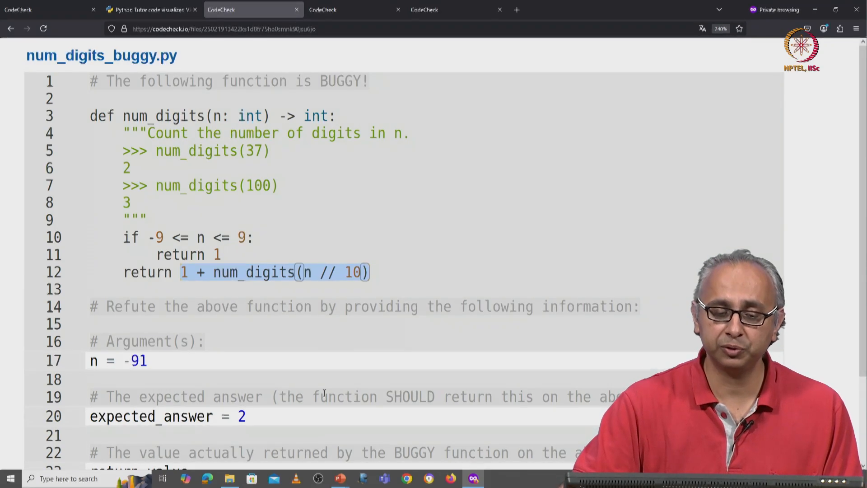
scroll("down", 3)
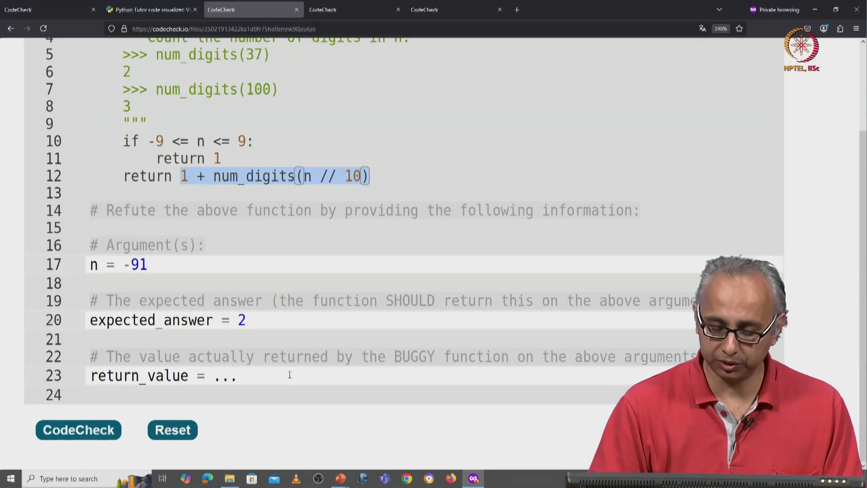
type("2")
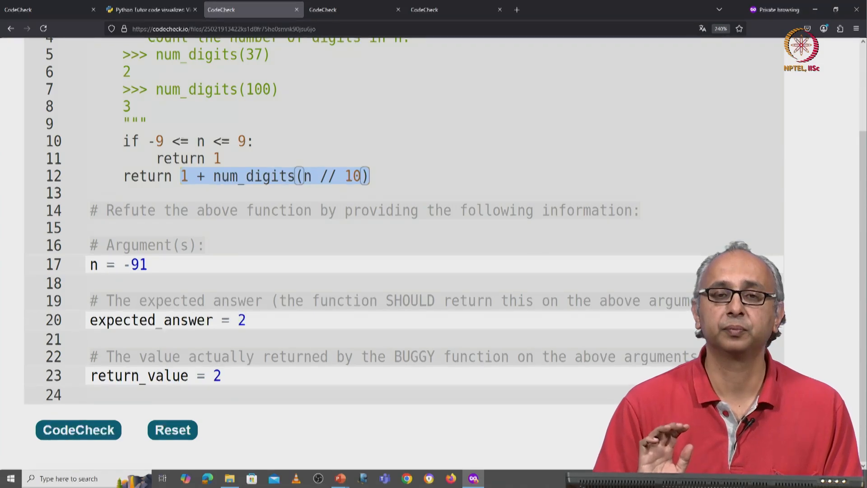
Step: Run CodeCheck and see that num_digits(-91) does not return 2
left_click(79, 429)
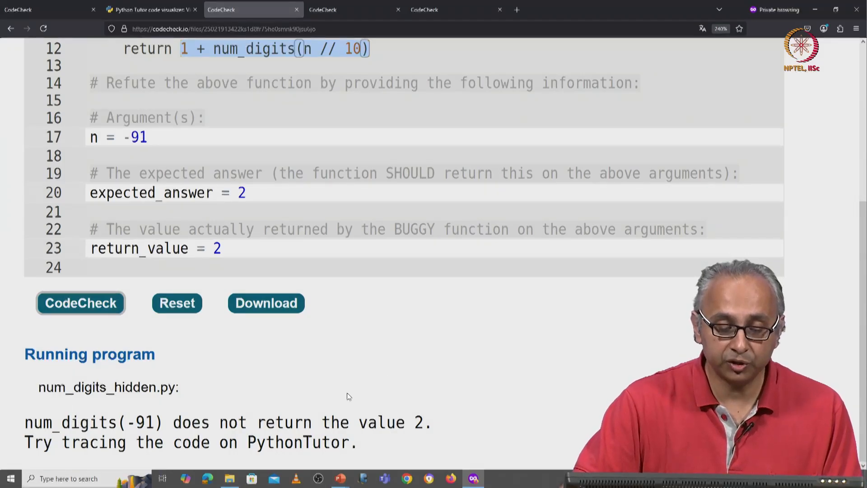
left_click_drag(266, 422, 404, 421)
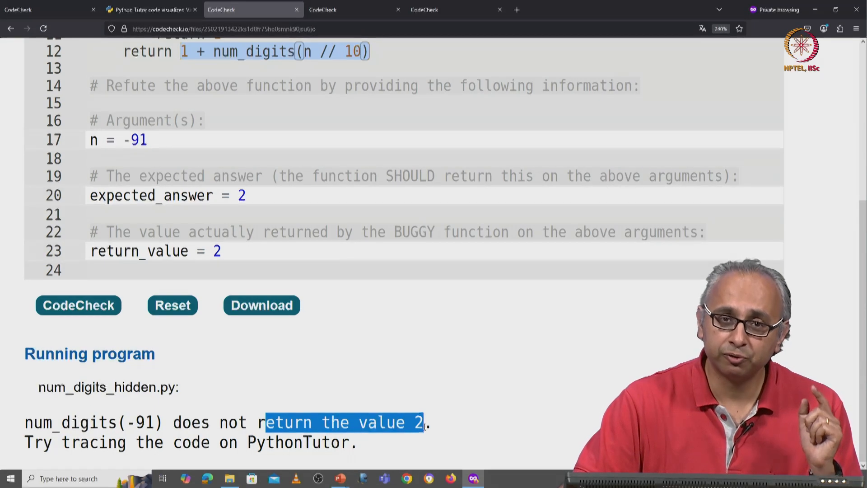
left_click(220, 251)
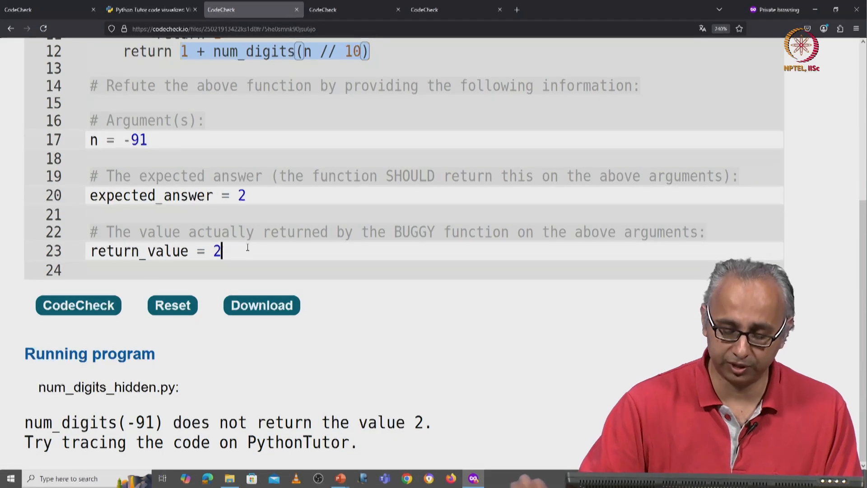
Step: Change return_value to 3 and rerun CodeCheck until it reports Success!
type("3")
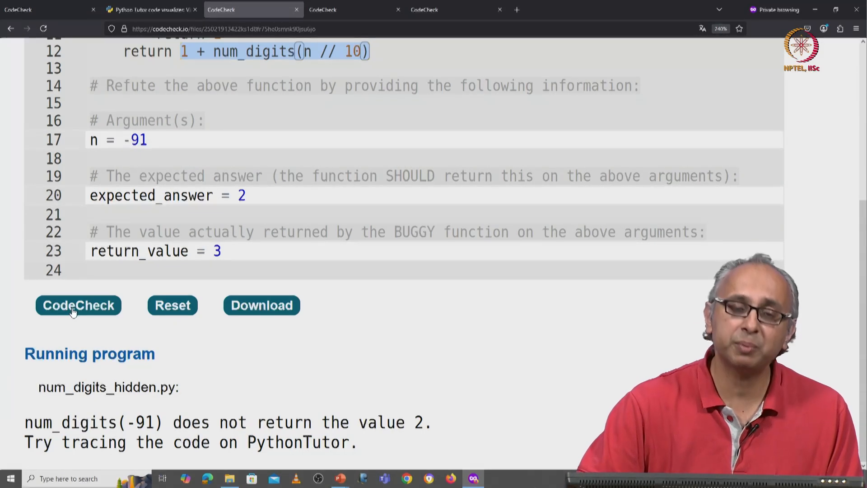
left_click(79, 305)
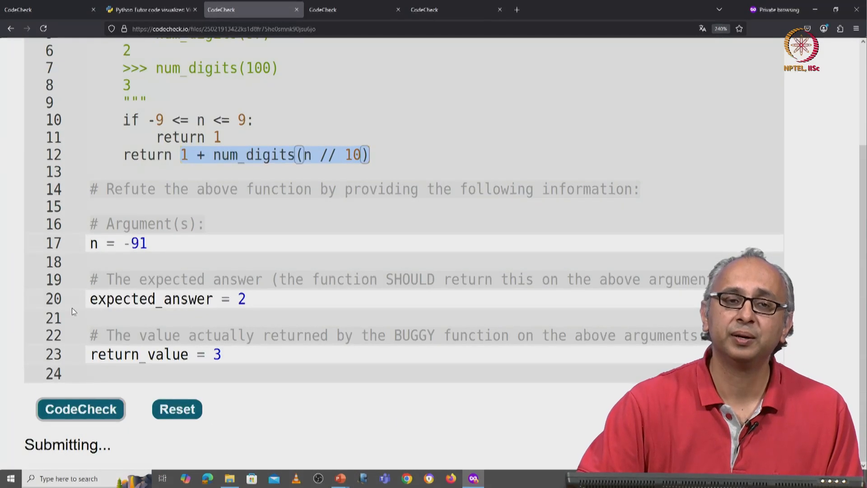
left_click(80, 408)
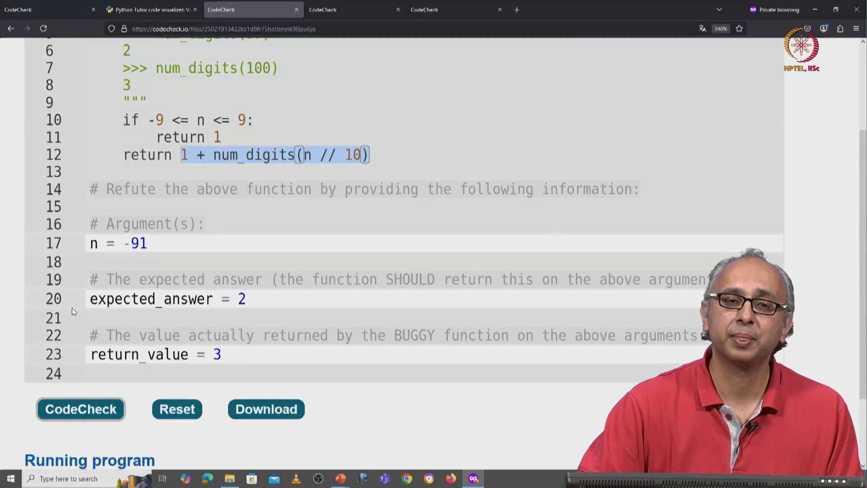
left_click(79, 408)
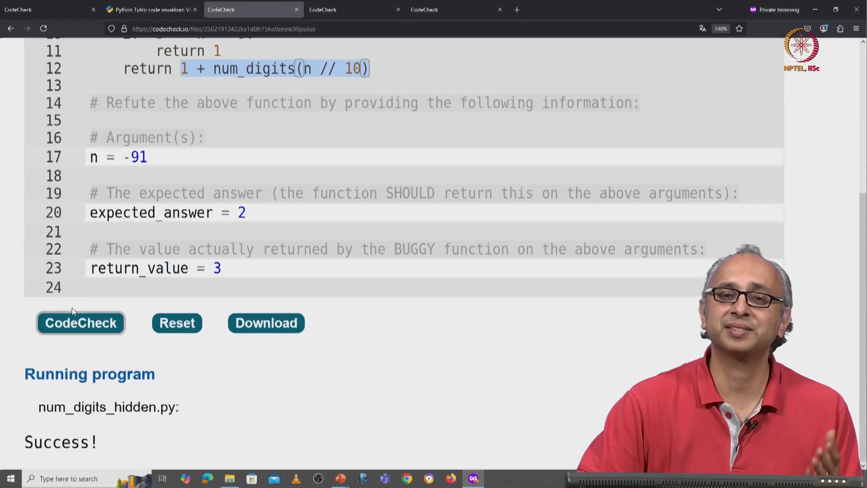